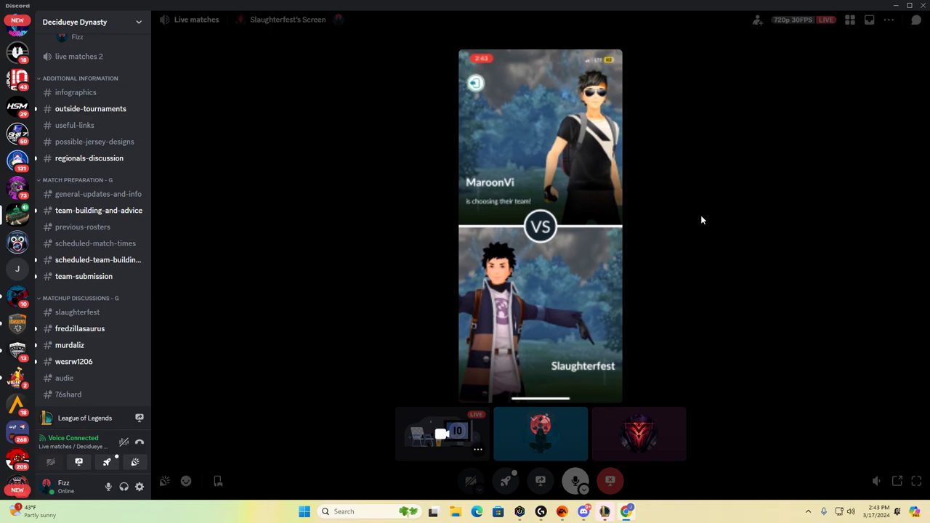
Watch the Go Live stream while the streamer starts building a Great League team.
{"action": "left_click", "coordinate": [541, 434]}
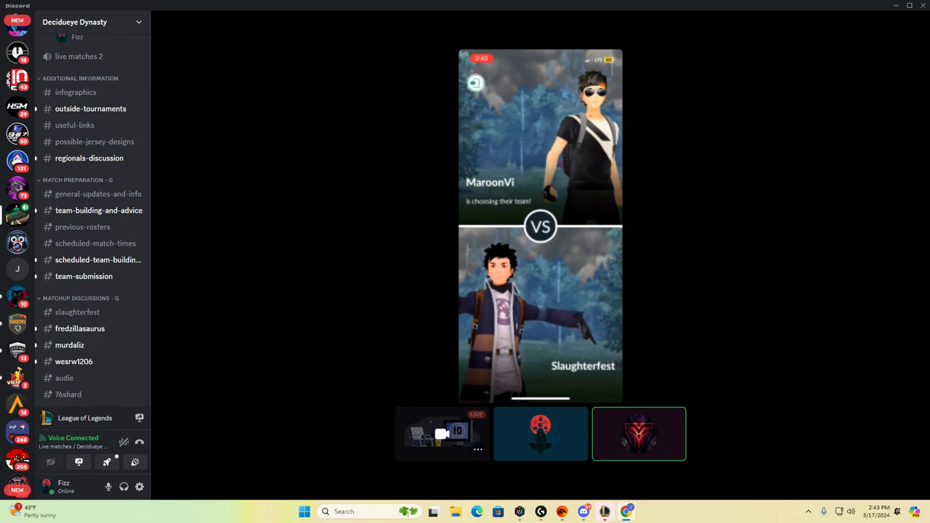
{"action": "left_click", "coordinate": [540, 433]}
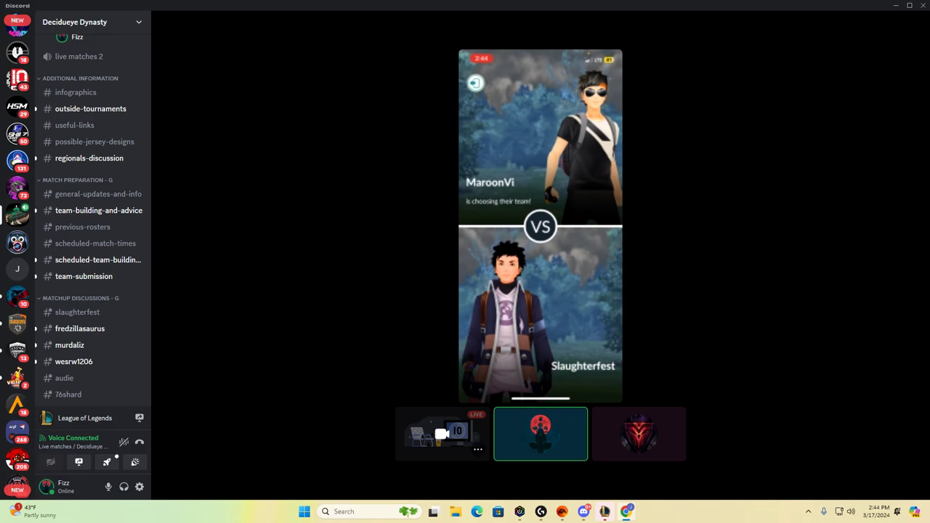
{"action": "left_click", "coordinate": [638, 434]}
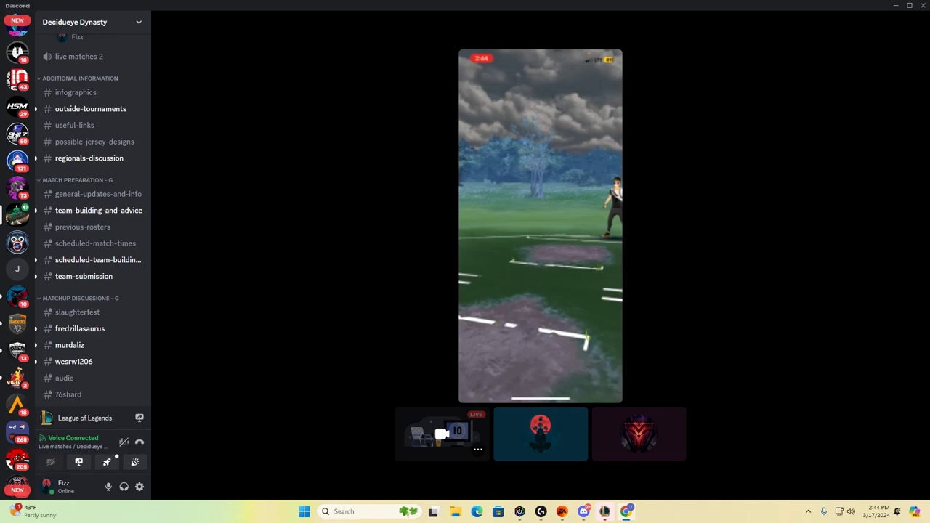
{"action": "left_click", "coordinate": [638, 434]}
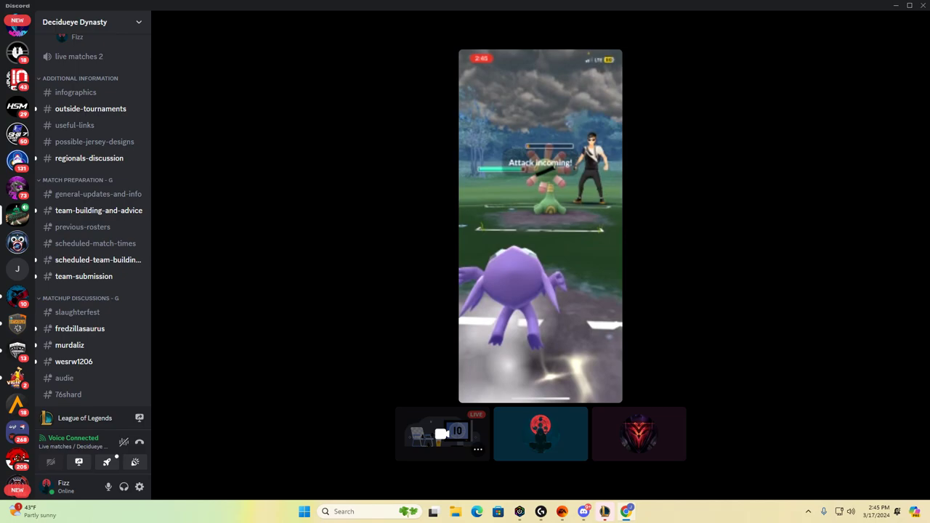
{"action": "left_click", "coordinate": [638, 434]}
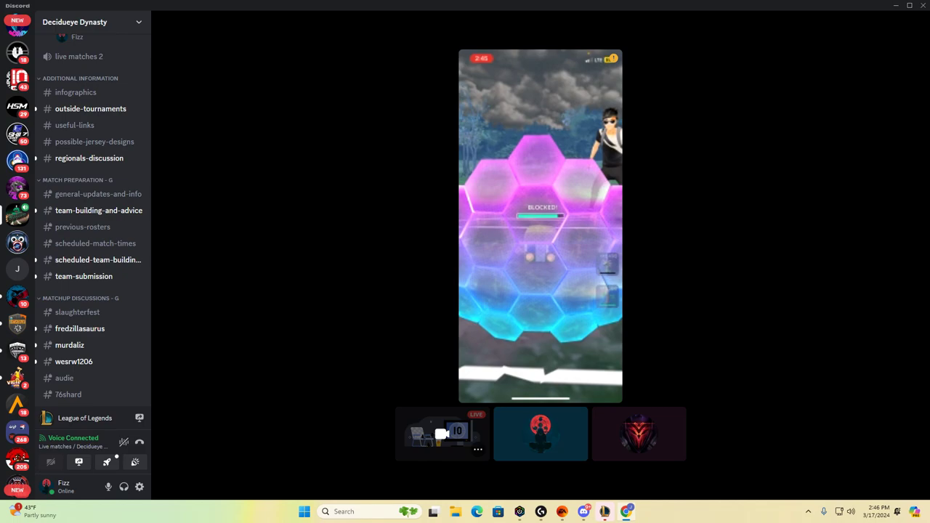
{"action": "left_click", "coordinate": [540, 434]}
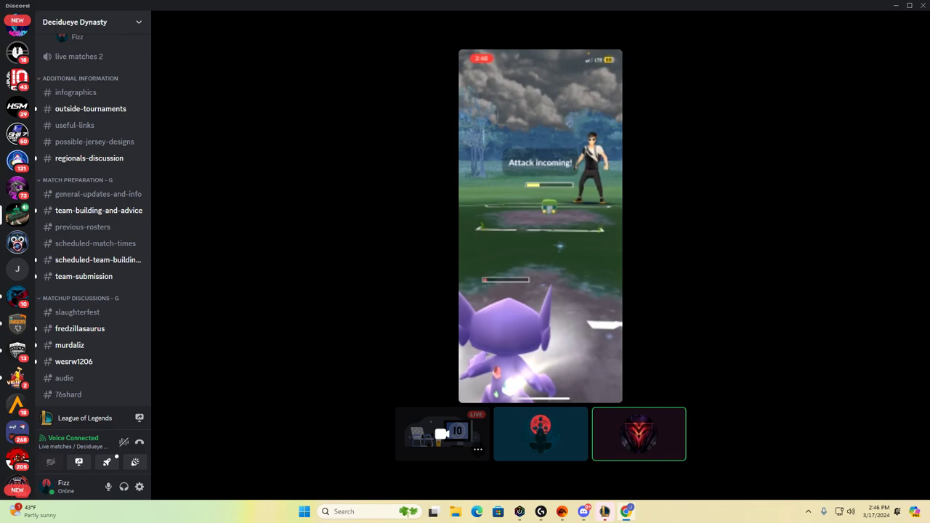
Keep watching until the Charjabug, Sableye and Cradily party is picked from the searched list.
{"action": "left_click", "coordinate": [540, 434]}
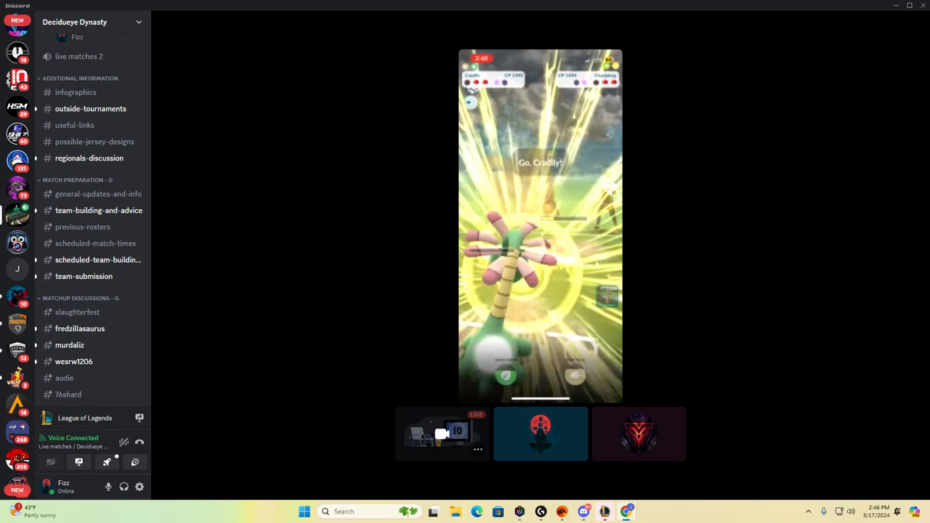
{"action": "left_click", "coordinate": [638, 433]}
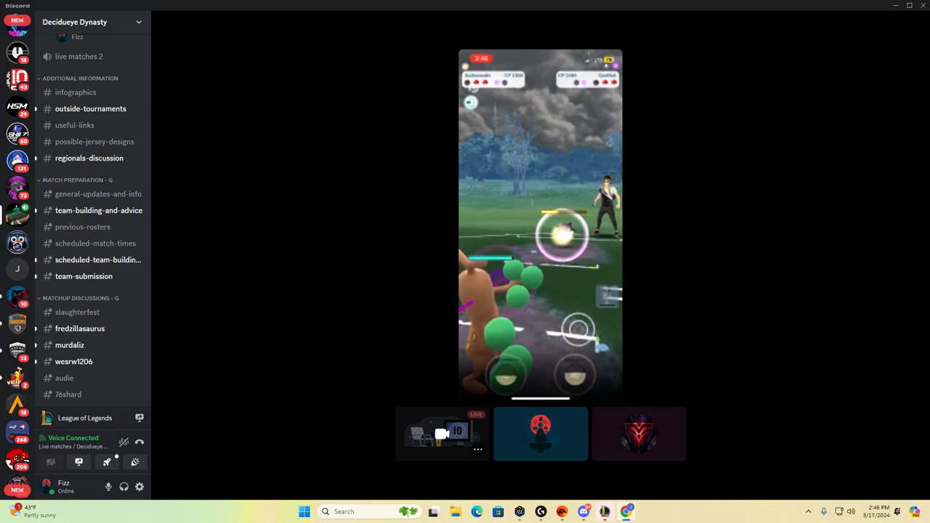
{"action": "left_click", "coordinate": [541, 433]}
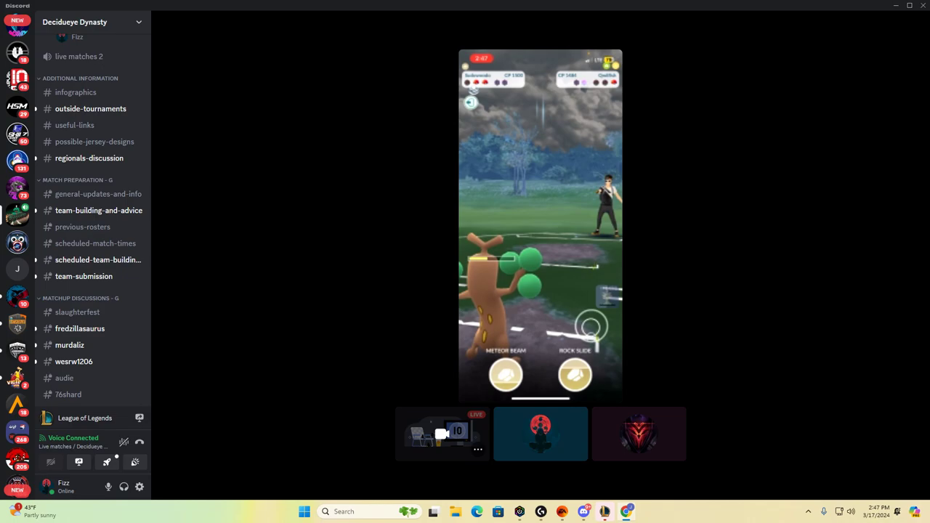
{"action": "left_click", "coordinate": [539, 434]}
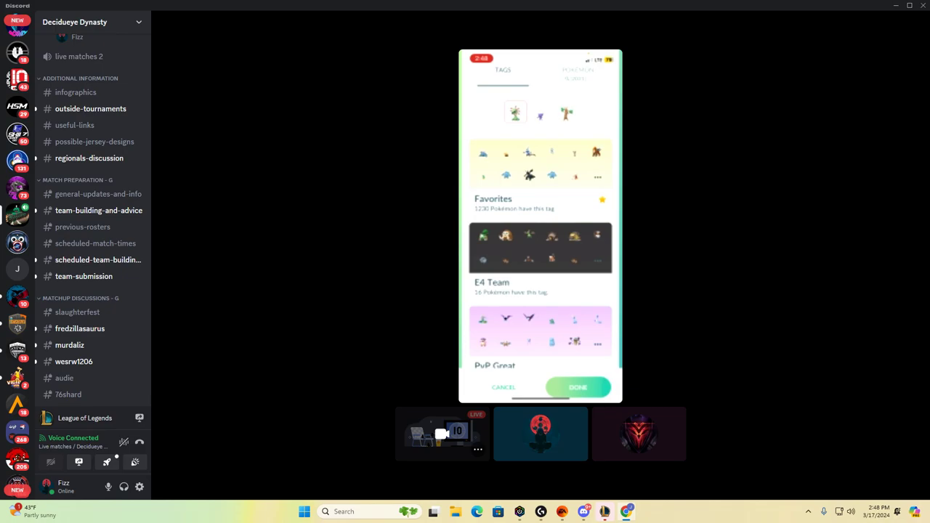
{"action": "left_click", "coordinate": [577, 70]}
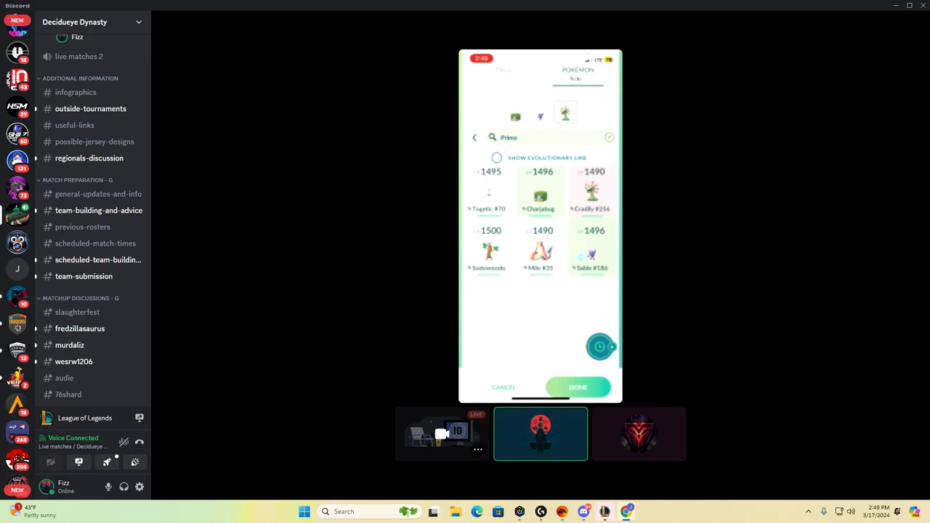
{"action": "left_click", "coordinate": [638, 434]}
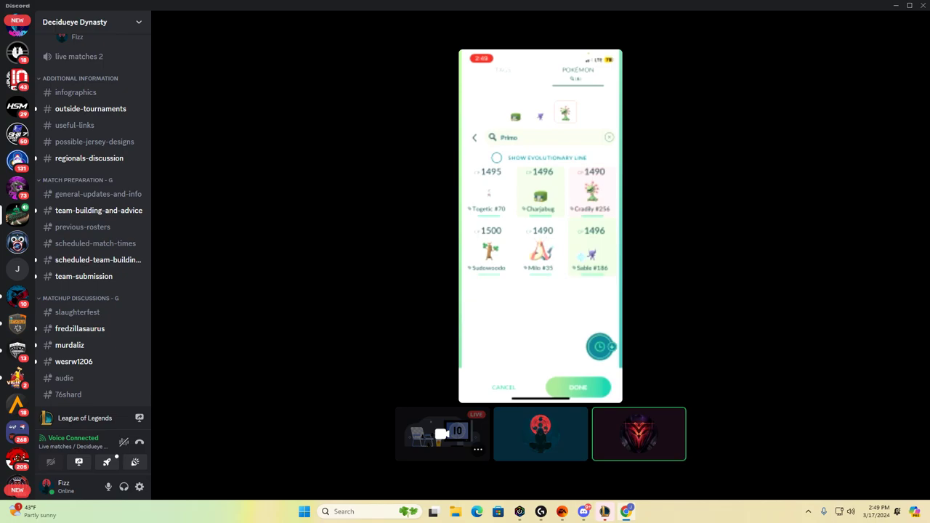
{"action": "left_click", "coordinate": [541, 434]}
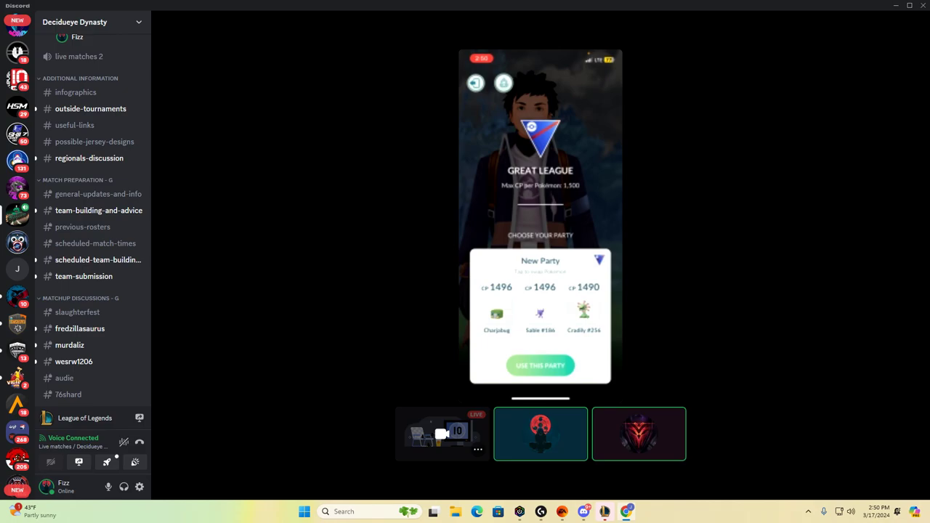
Watch the MaroonVi versus Slaughterfest face-off lead into Cradily battling Charjabug.
{"action": "left_click", "coordinate": [638, 434]}
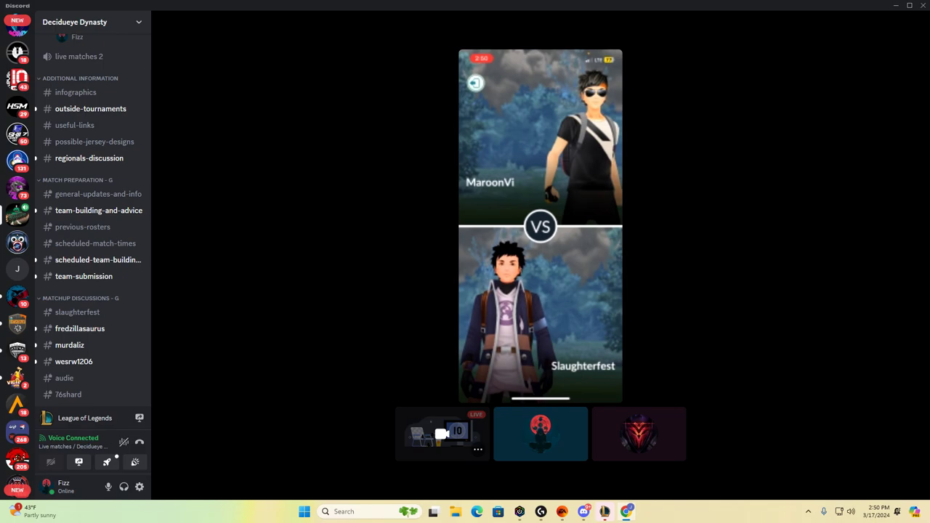
{"action": "left_click", "coordinate": [541, 434]}
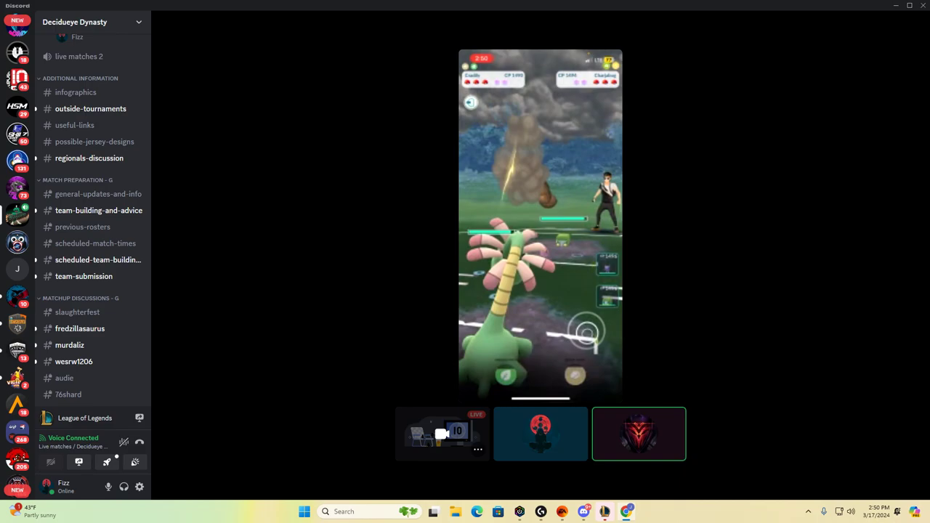
Watch Cradily fight the opposing Charjabug and Cradily until Sableye comes in.
{"action": "left_click", "coordinate": [541, 434]}
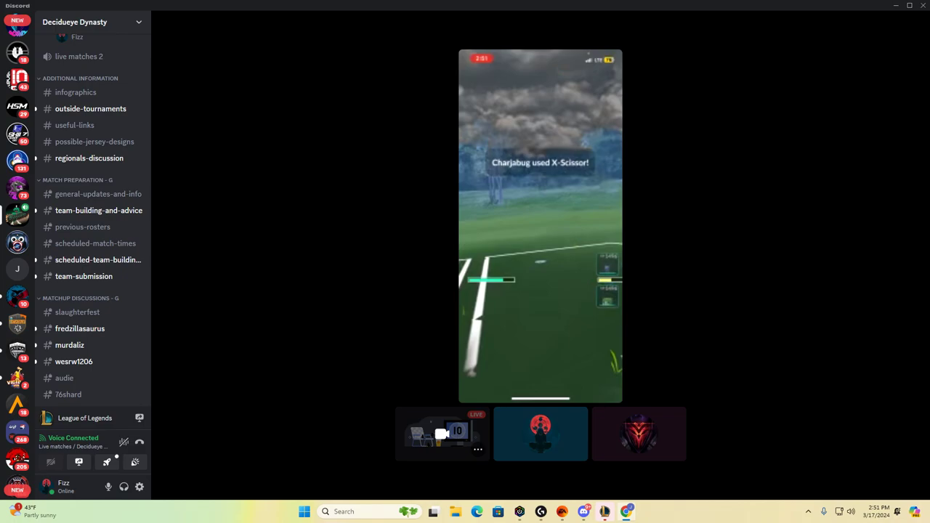
{"action": "left_click", "coordinate": [637, 433]}
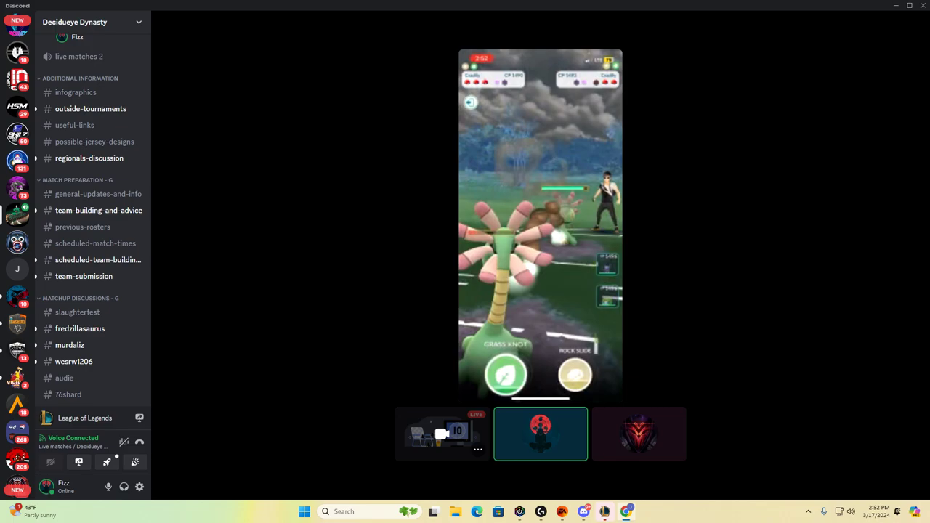
{"action": "left_click", "coordinate": [637, 434]}
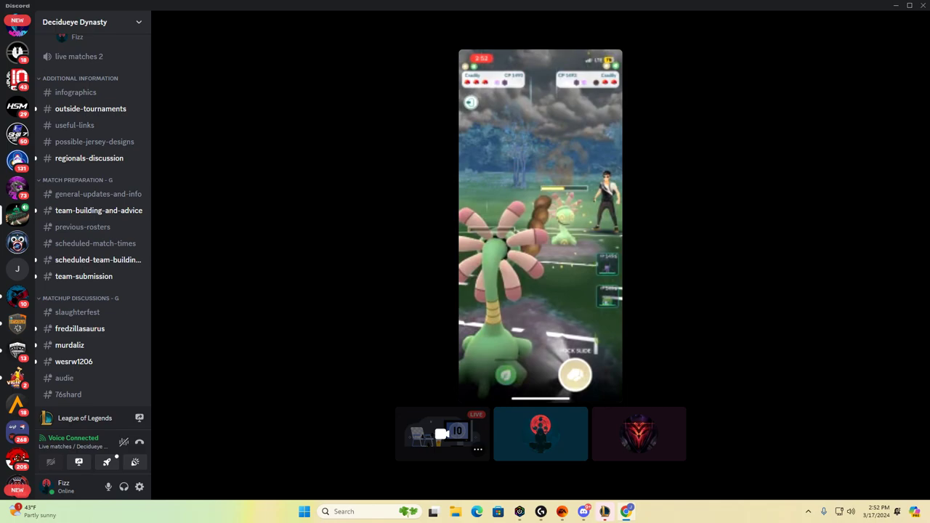
{"action": "left_click", "coordinate": [540, 434]}
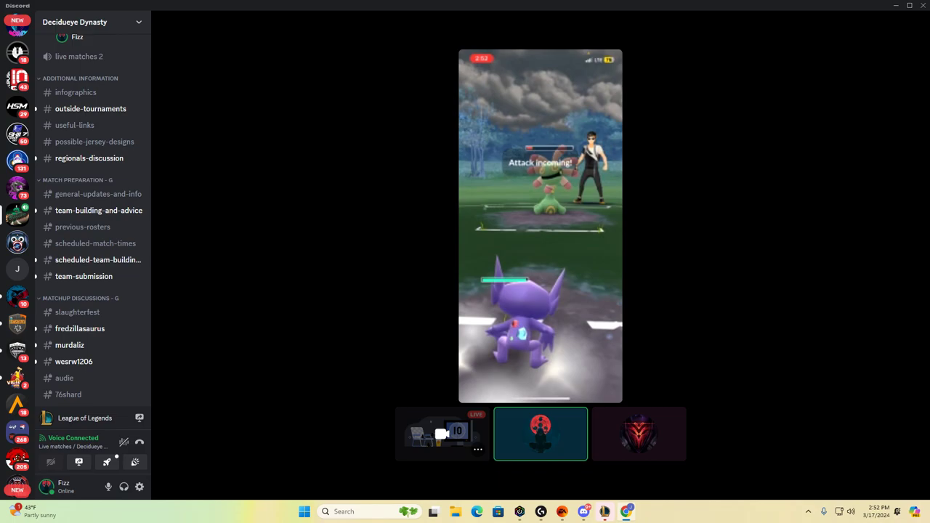
Watch the match end and the streamer search "Primo" for a new team.
{"action": "left_click", "coordinate": [638, 434]}
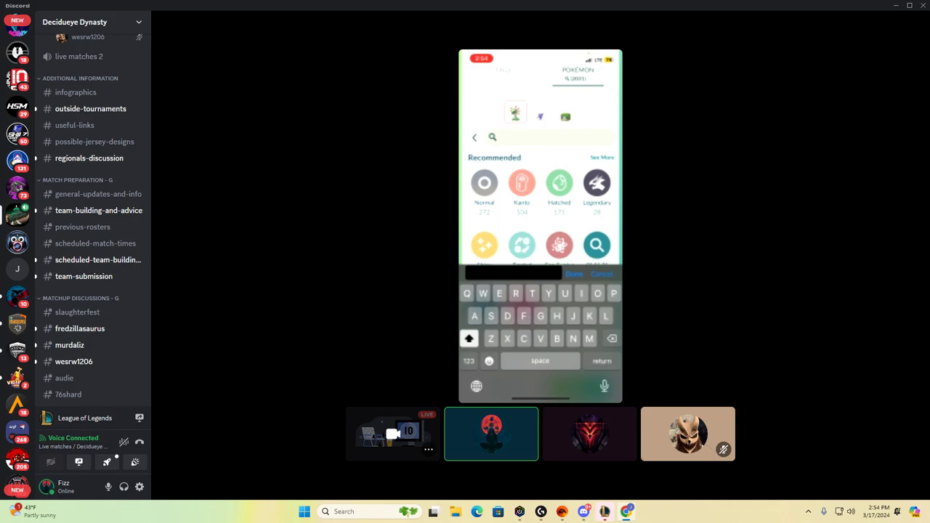
{"action": "type", "text": "Prime"}
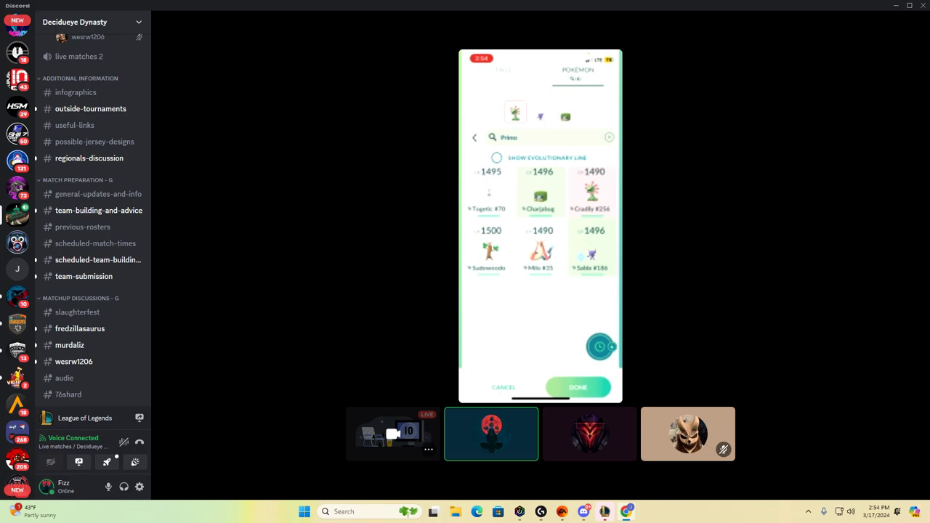
{"action": "left_click", "coordinate": [589, 433]}
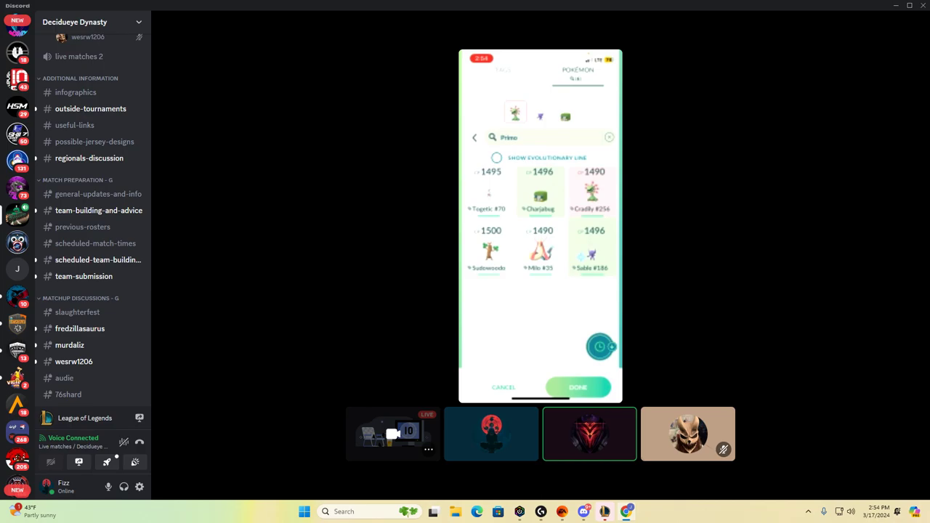
{"action": "left_click", "coordinate": [491, 433]}
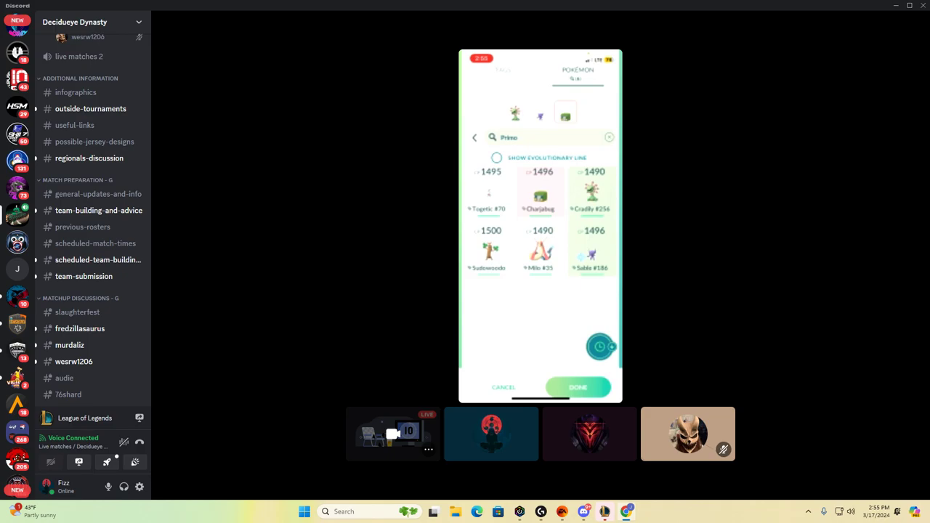
{"action": "left_click", "coordinate": [577, 387]}
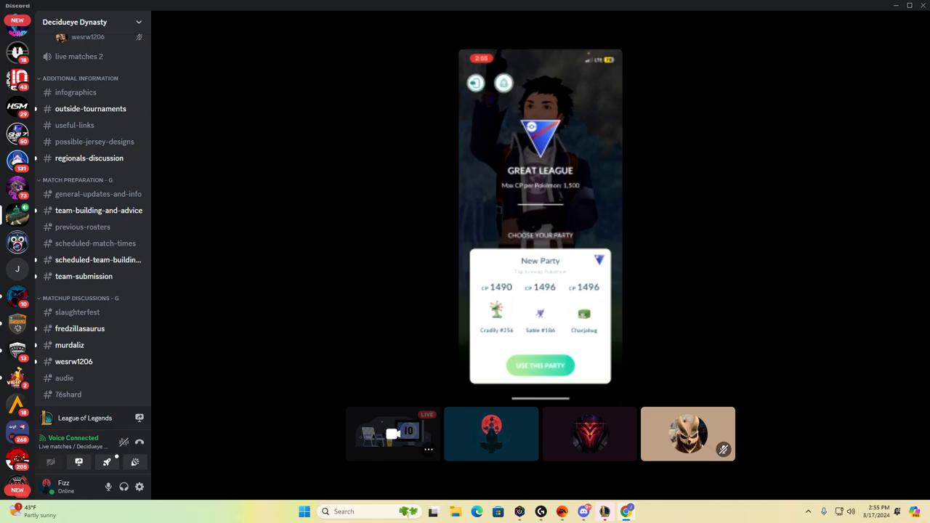
{"action": "left_click", "coordinate": [491, 433]}
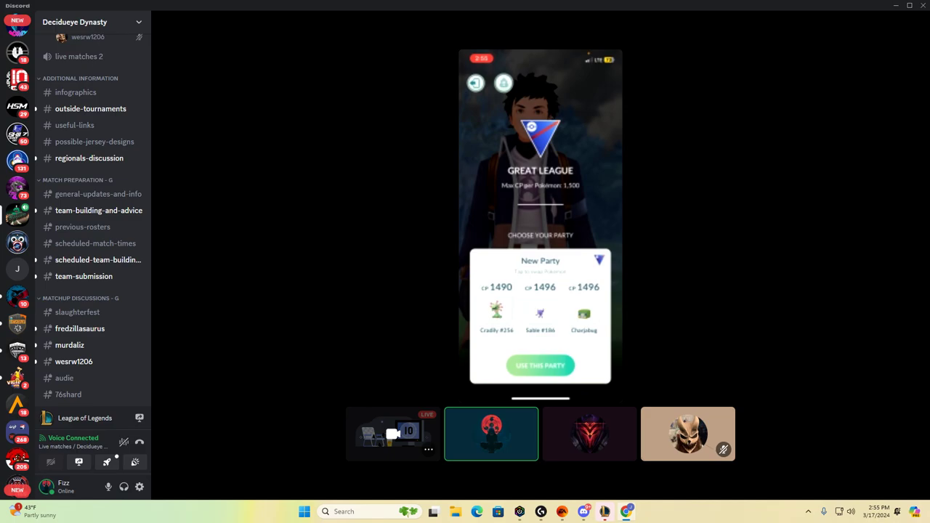
{"action": "left_click", "coordinate": [589, 434]}
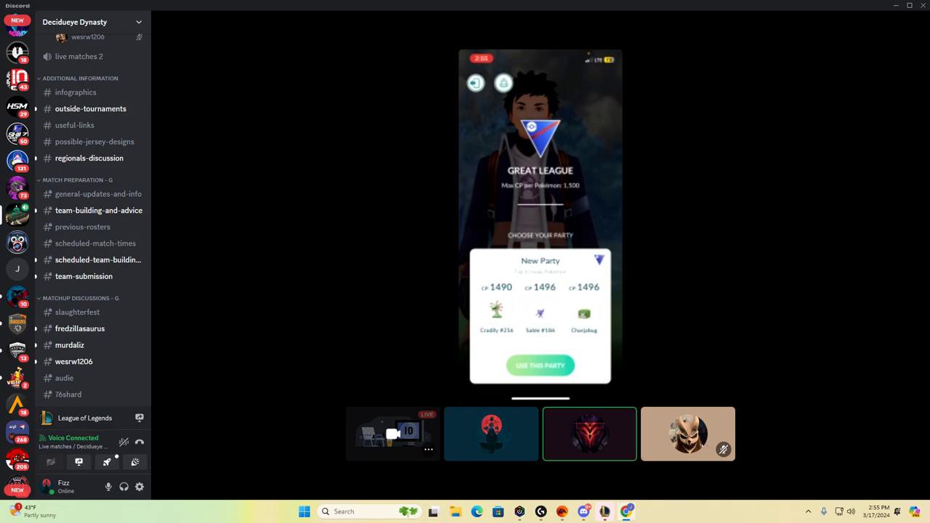
{"action": "left_click", "coordinate": [491, 433]}
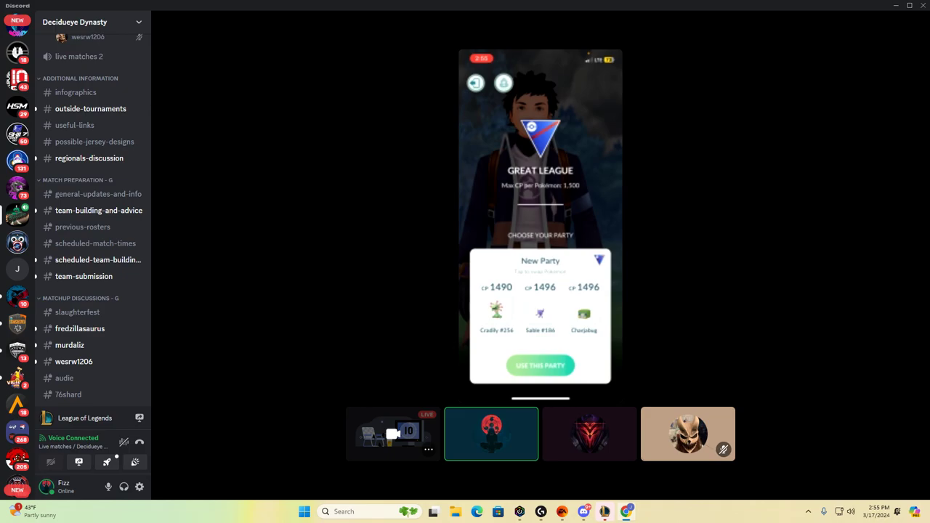
{"action": "left_click", "coordinate": [589, 434]}
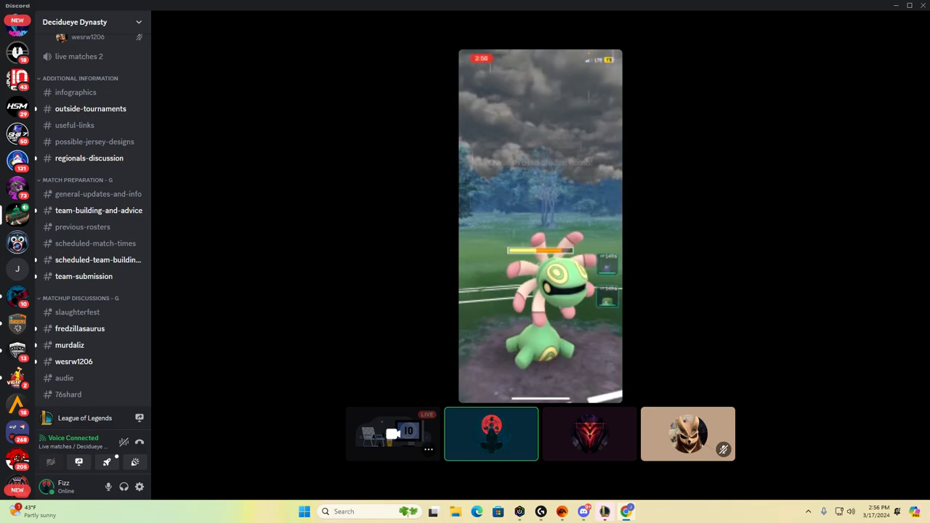
Watch the battle start until Sableye enters at the "Get Ready!" prompt.
{"action": "left_click", "coordinate": [589, 433]}
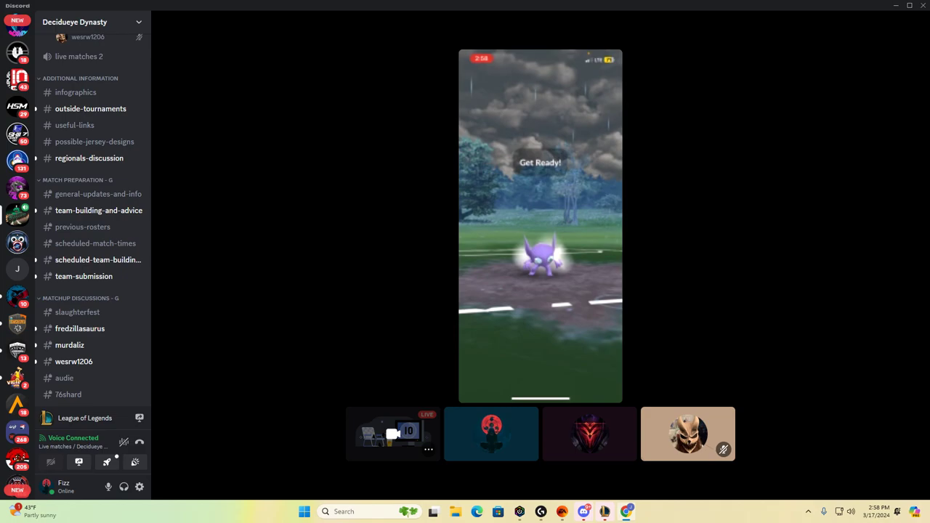
Watch Sableye battle the opposing Cradily until Charjabug enters.
{"action": "left_click", "coordinate": [491, 433]}
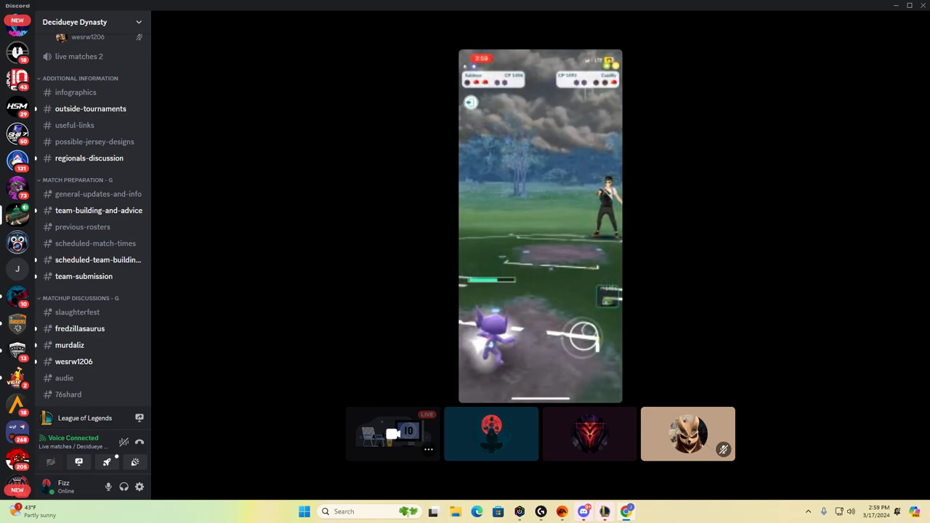
{"action": "left_click", "coordinate": [491, 433]}
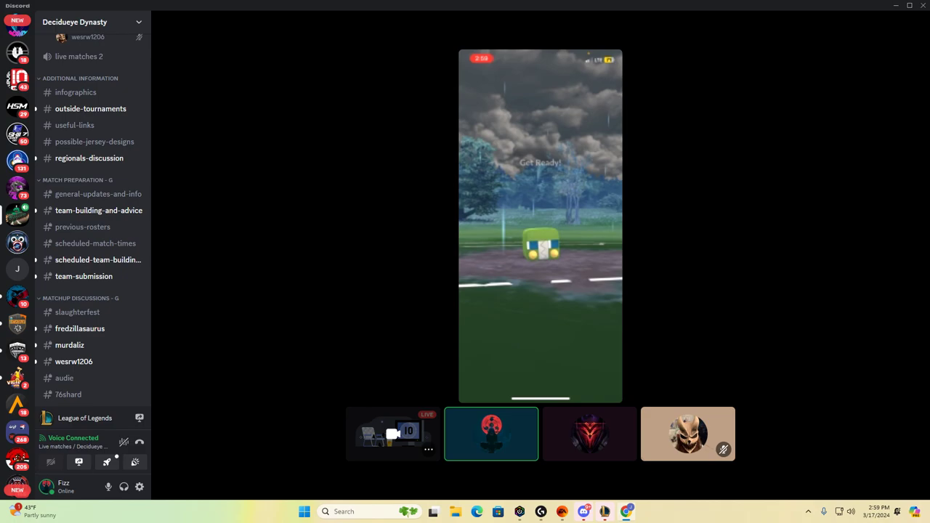
Watch Charjabug win the match and the Sinnoh Stone reward screen appear.
{"action": "left_click", "coordinate": [589, 434]}
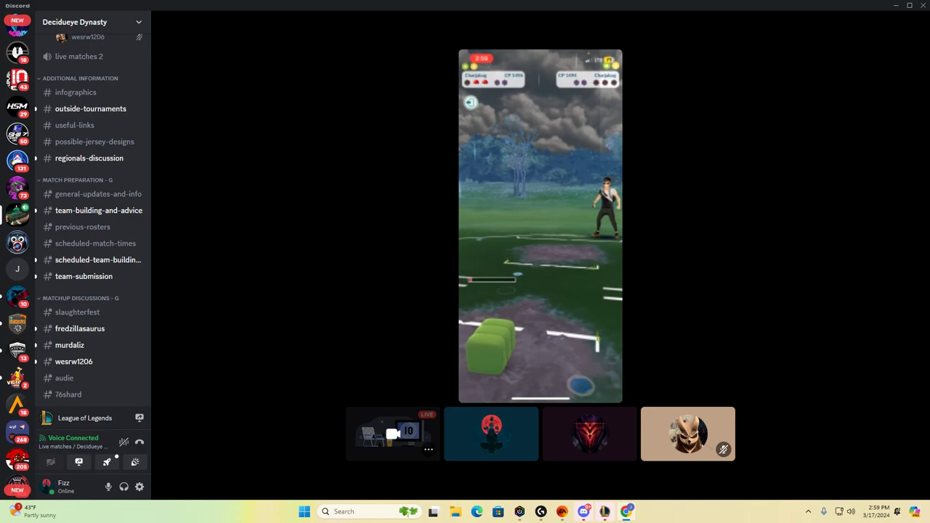
{"action": "left_click", "coordinate": [491, 433]}
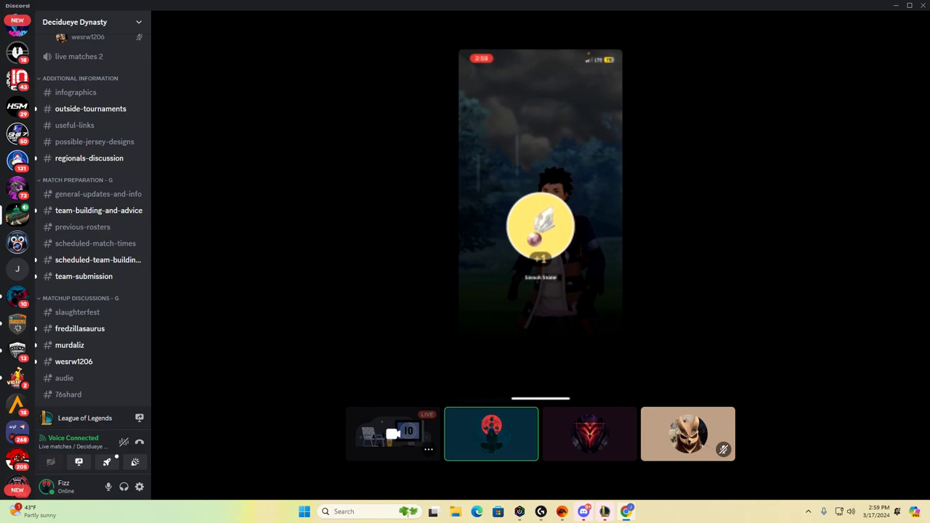